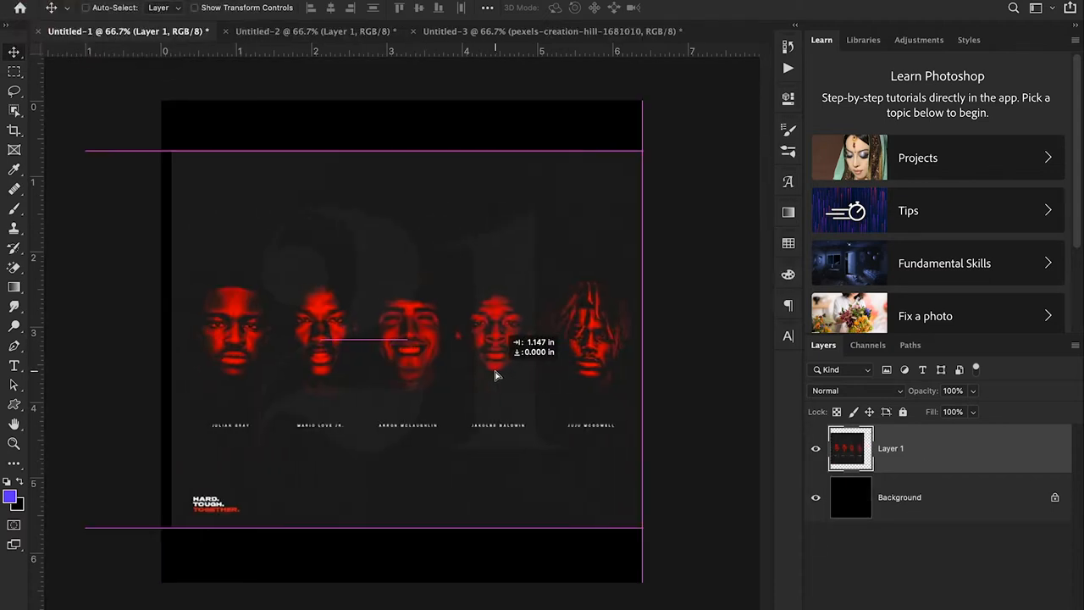
- Add a #1b1b1b Solid Color fill layer above the black Background layer
click(899, 497)
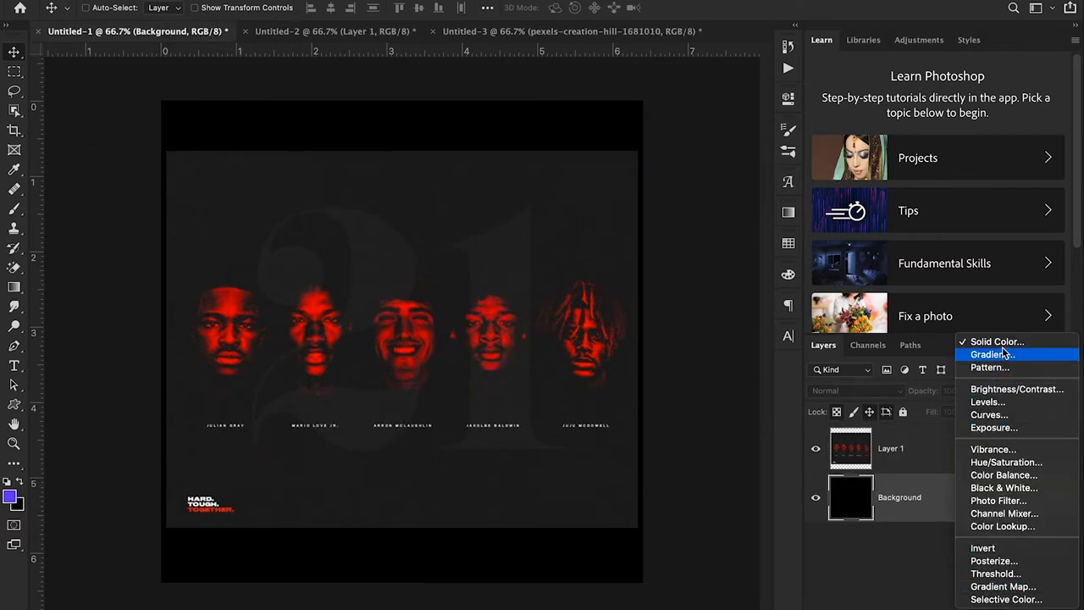
click(997, 342)
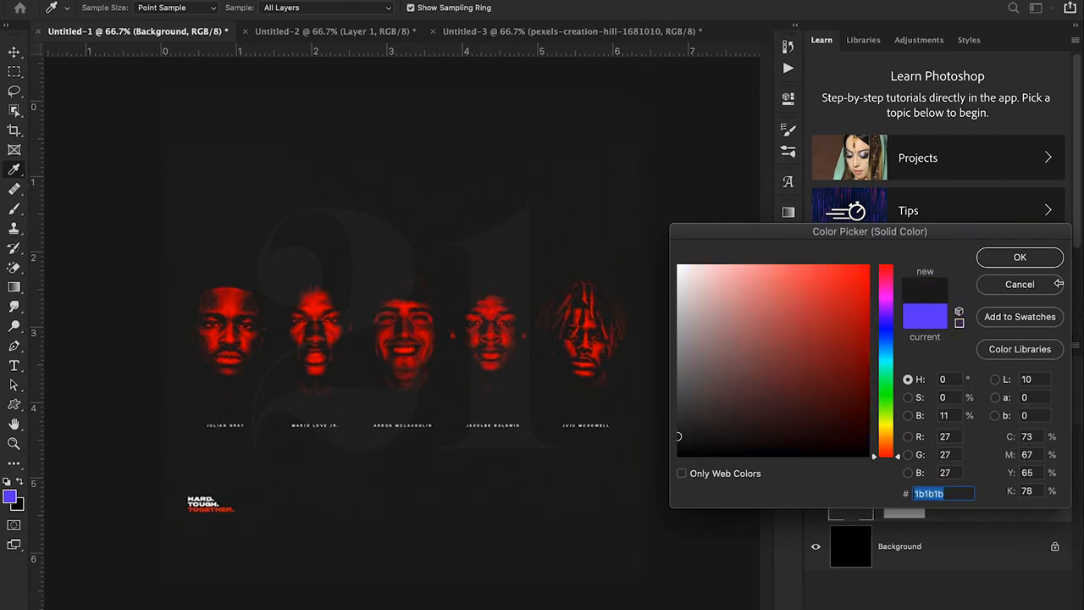
click(1020, 257)
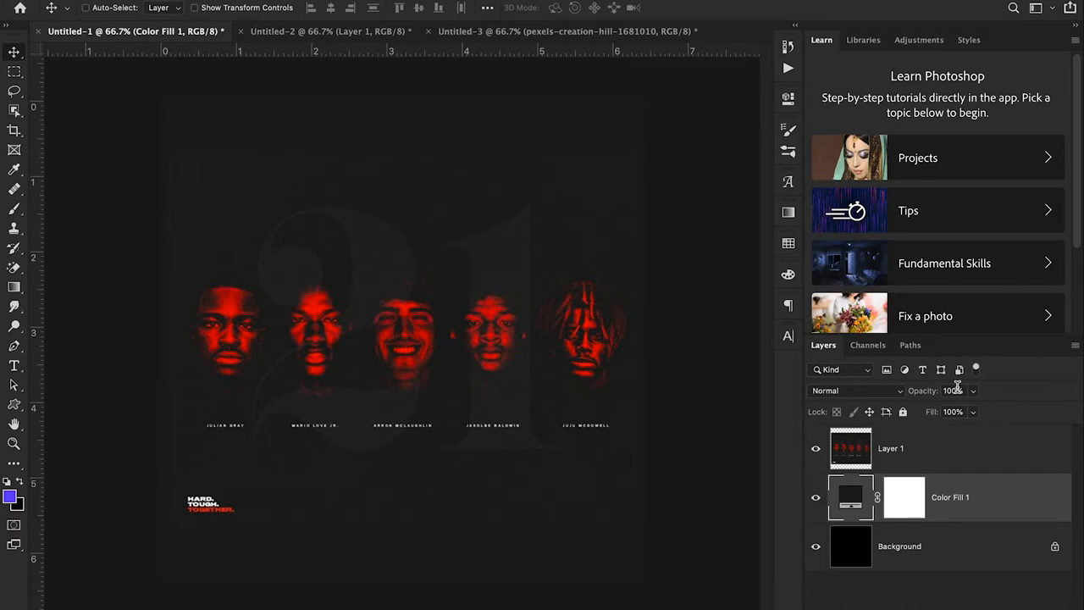
mouse_move(955, 391)
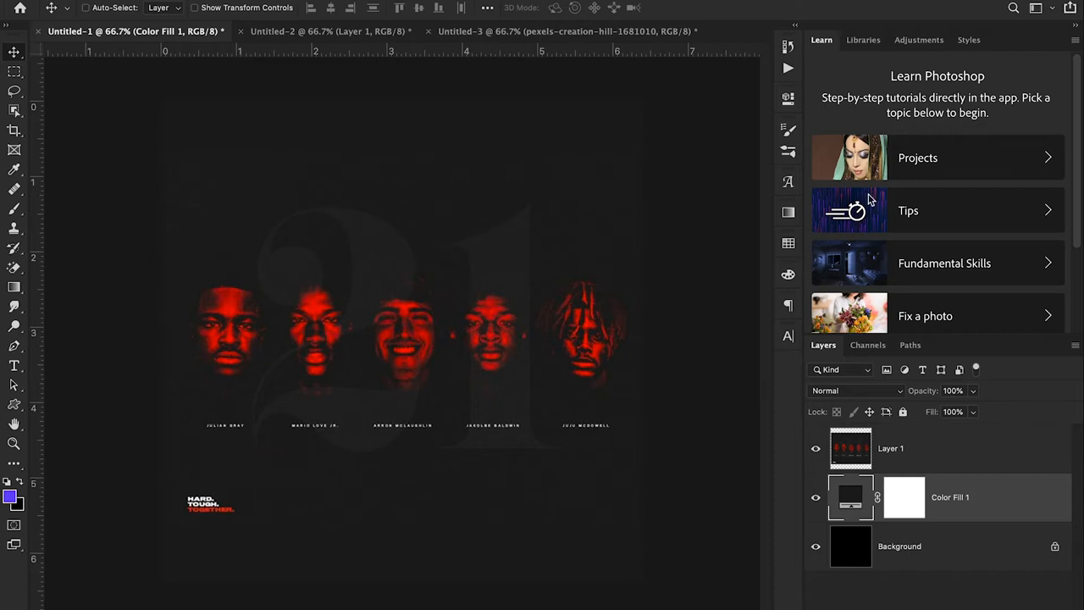
- Place the pexels portrait photo, show its layer, and select the Rectangular Marquee tool
click(566, 31)
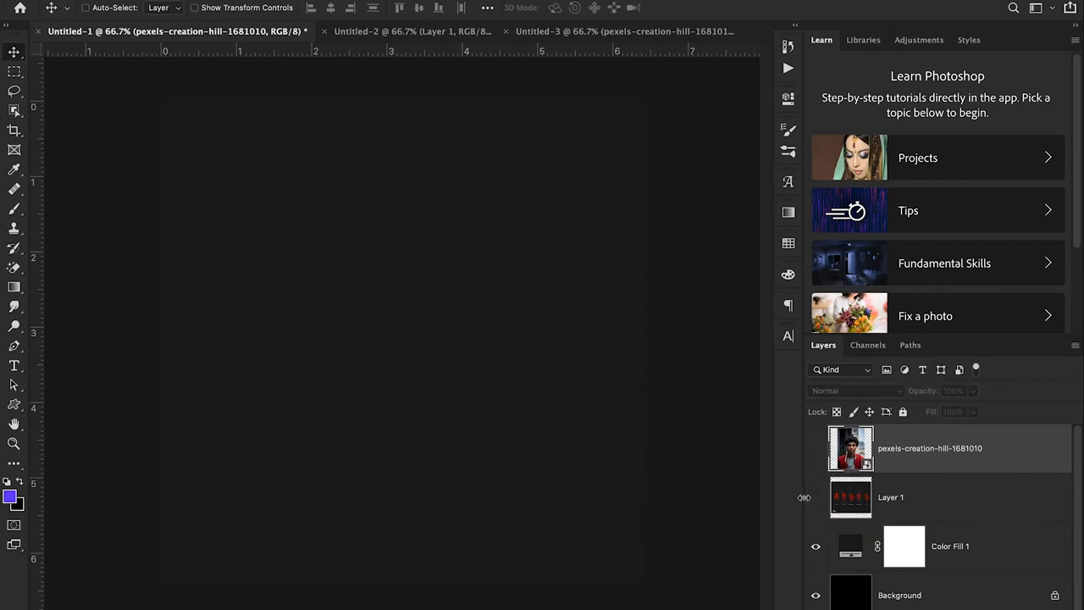
click(816, 497)
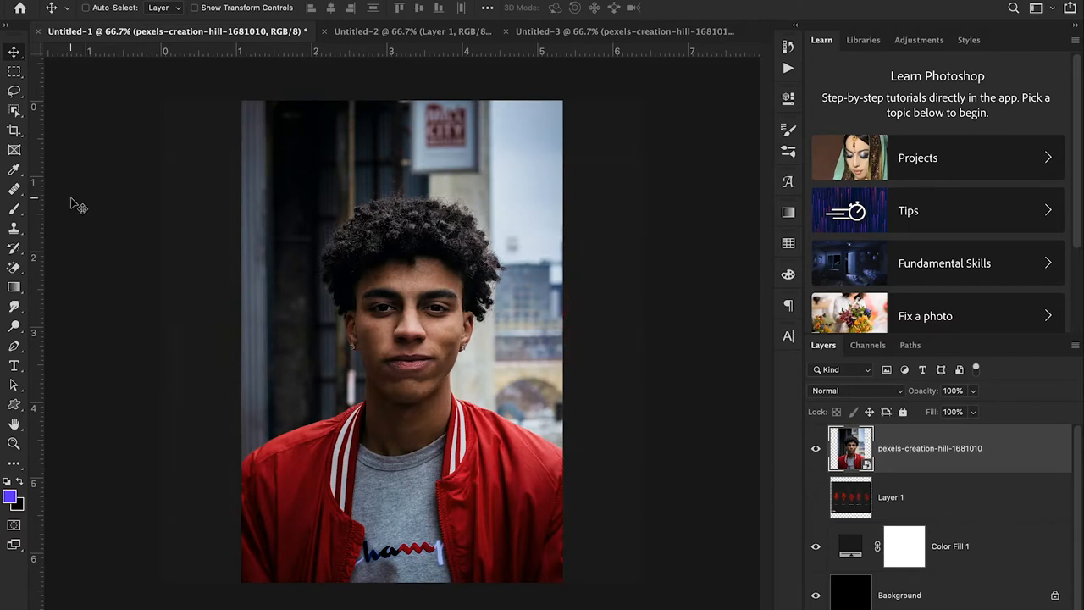
click(14, 72)
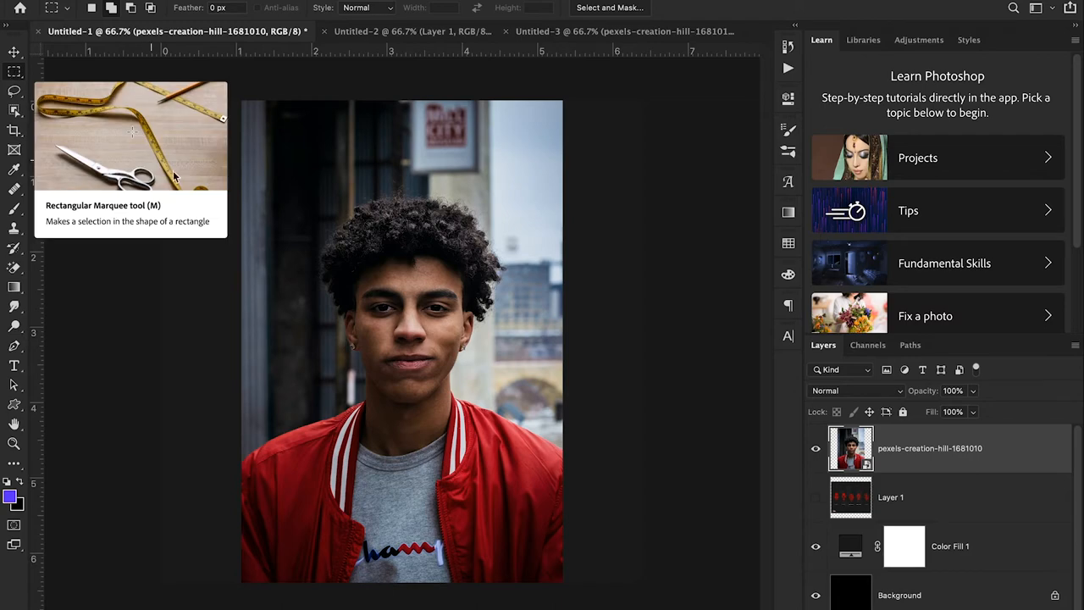
mouse_move(289, 182)
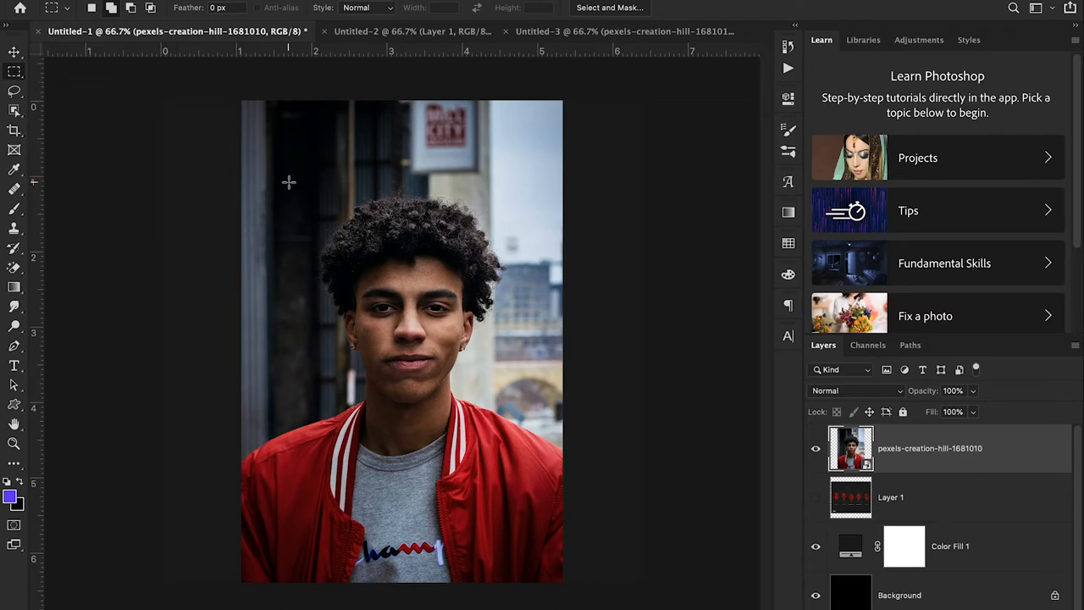
- Marquee the young man's head and shoulders and delete everything outside it
drag(289, 181, 506, 447)
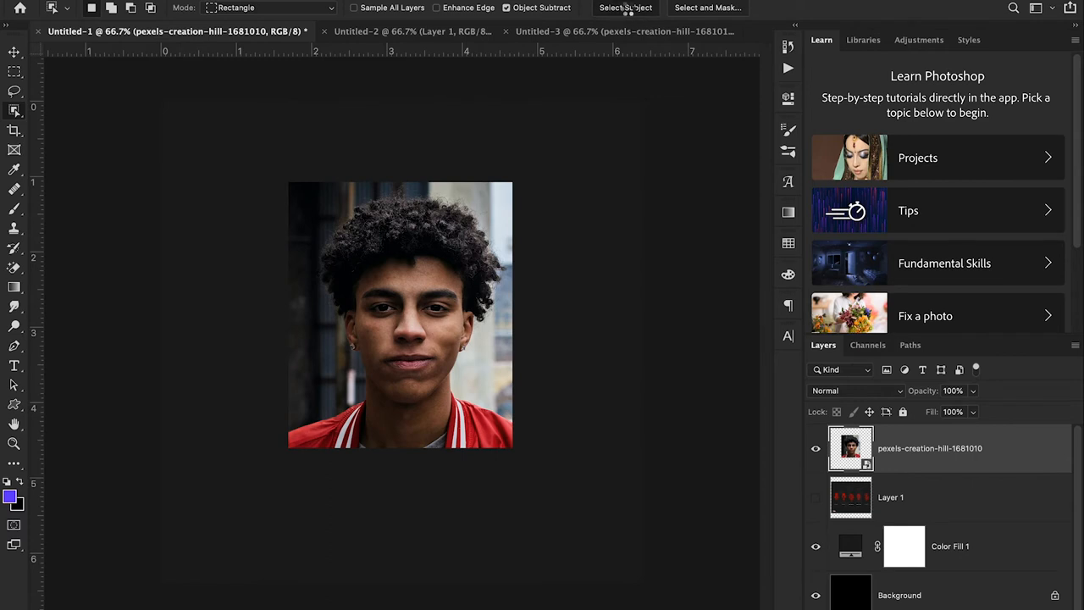
- Select Subject on the portrait, refine it, and mask out the street background
click(625, 7)
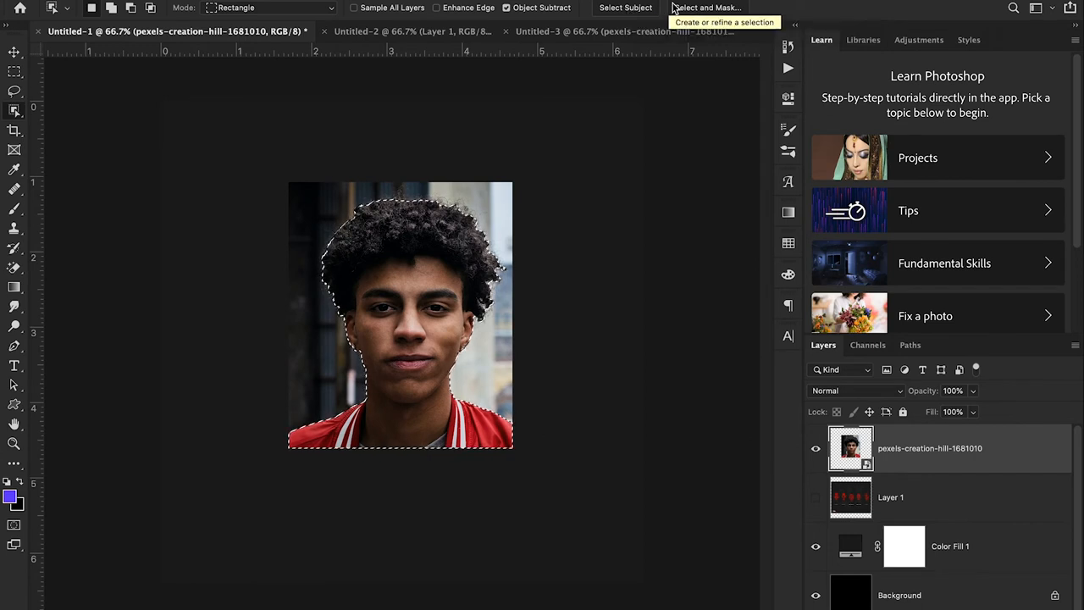
click(705, 8)
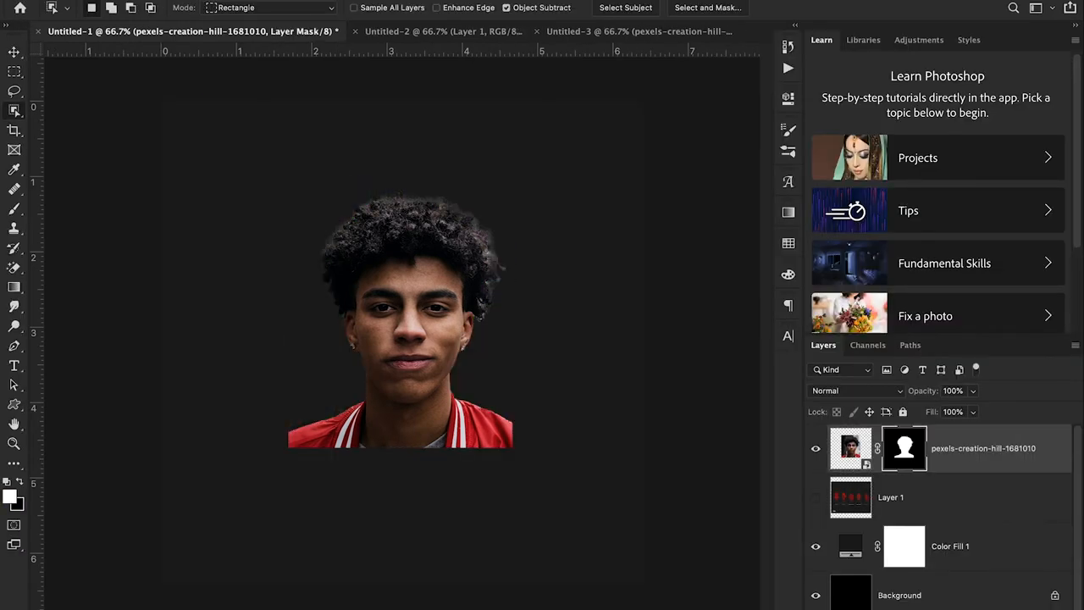
mouse_move(937, 593)
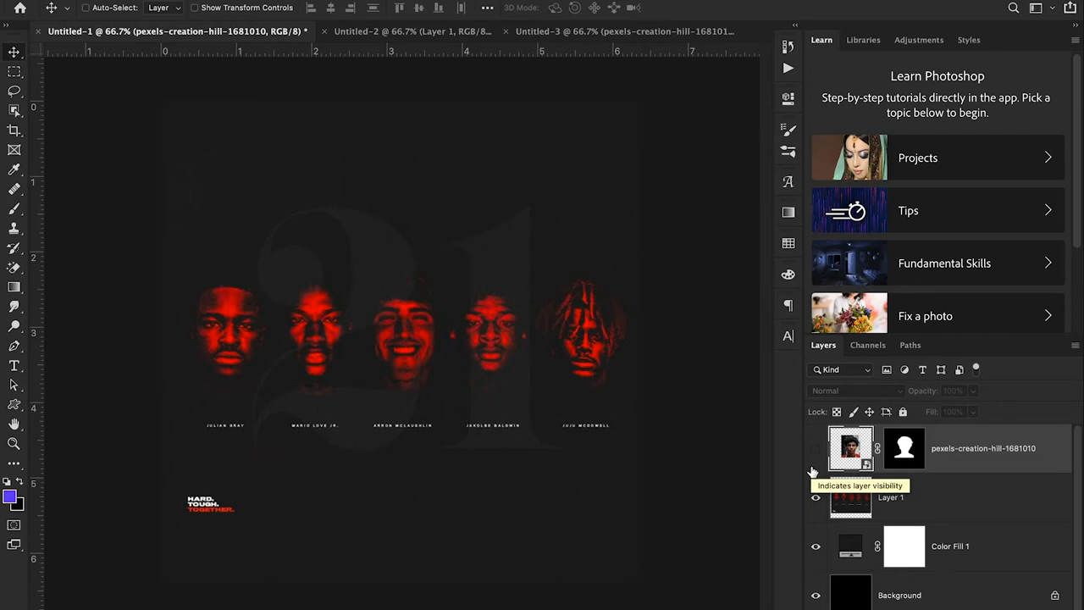
- Show the portrait, hide Layer 1, and Color Range select Highlights at Fuzziness 84
click(816, 448)
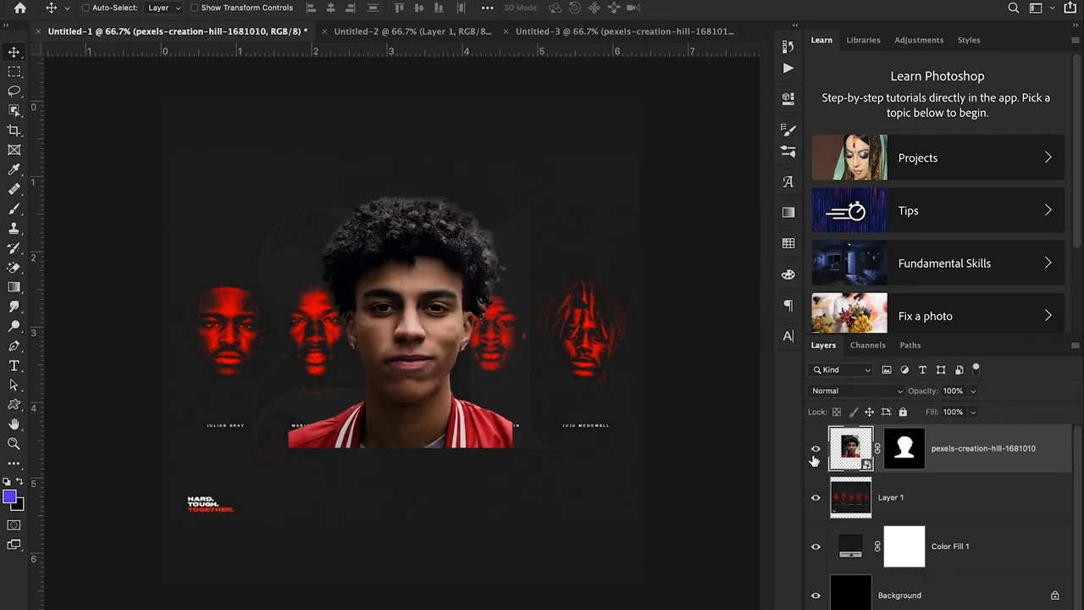
click(816, 498)
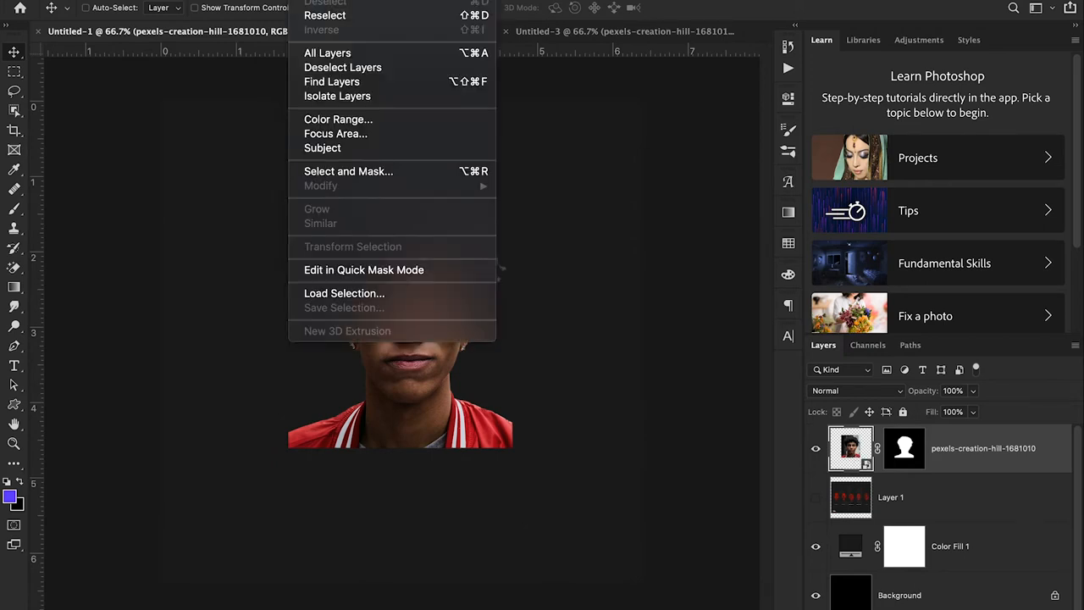
mouse_move(338, 120)
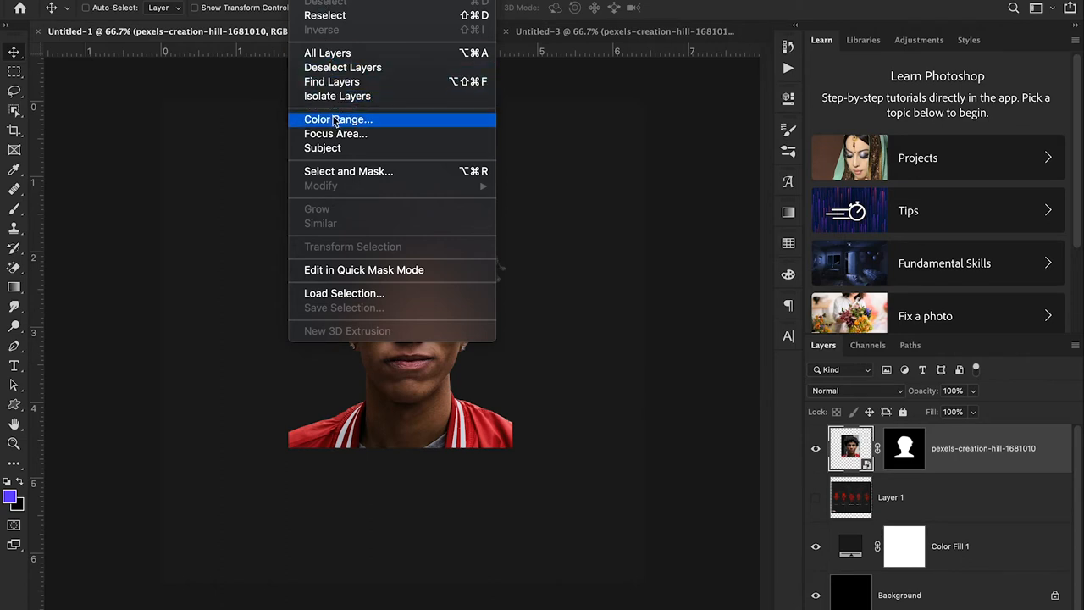
click(337, 119)
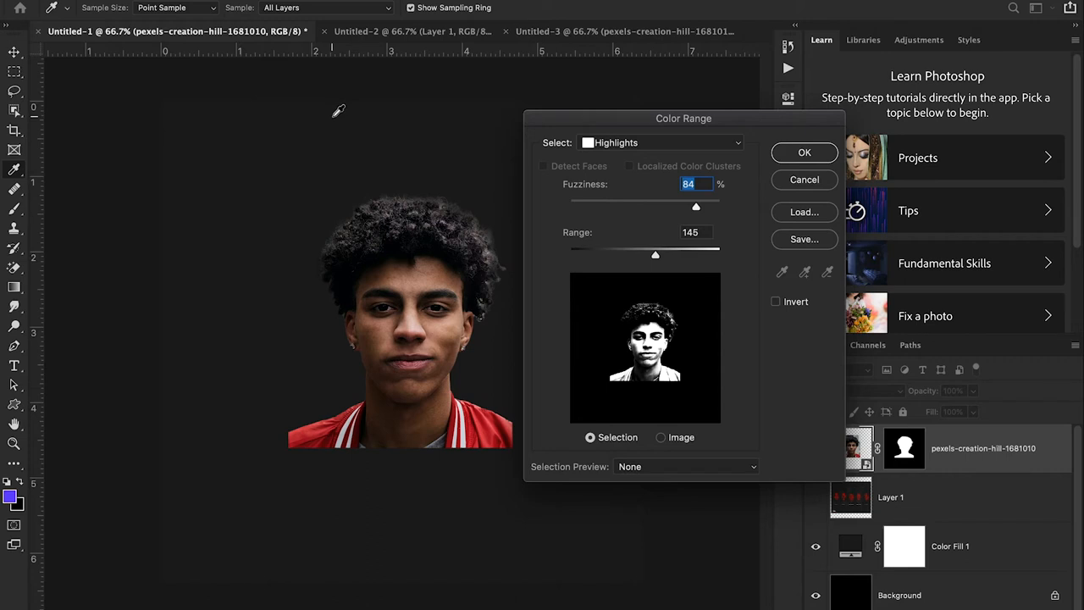
mouse_move(720, 260)
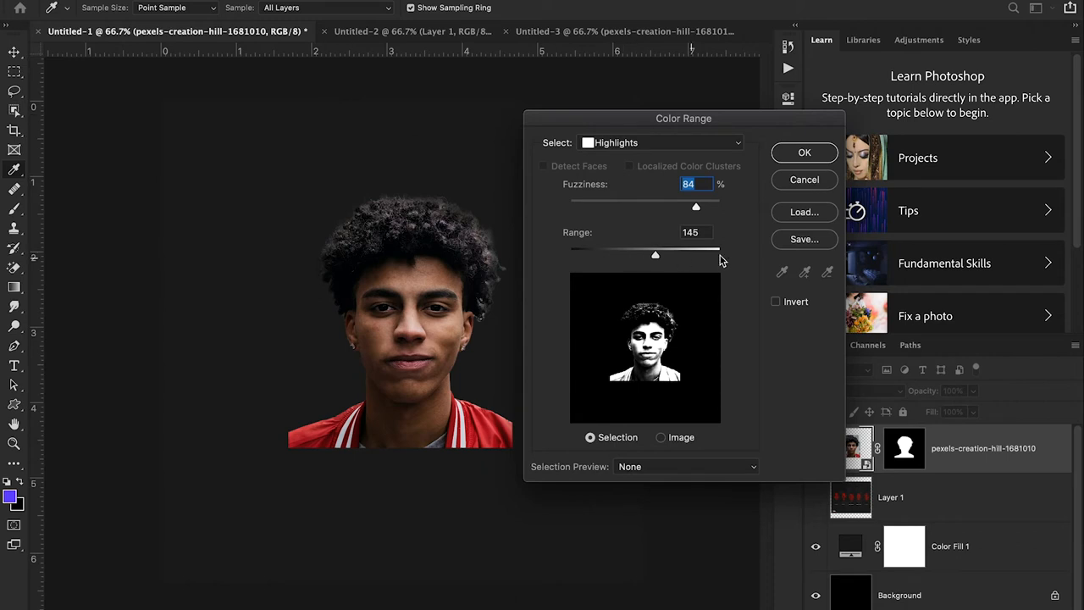
mouse_move(720, 254)
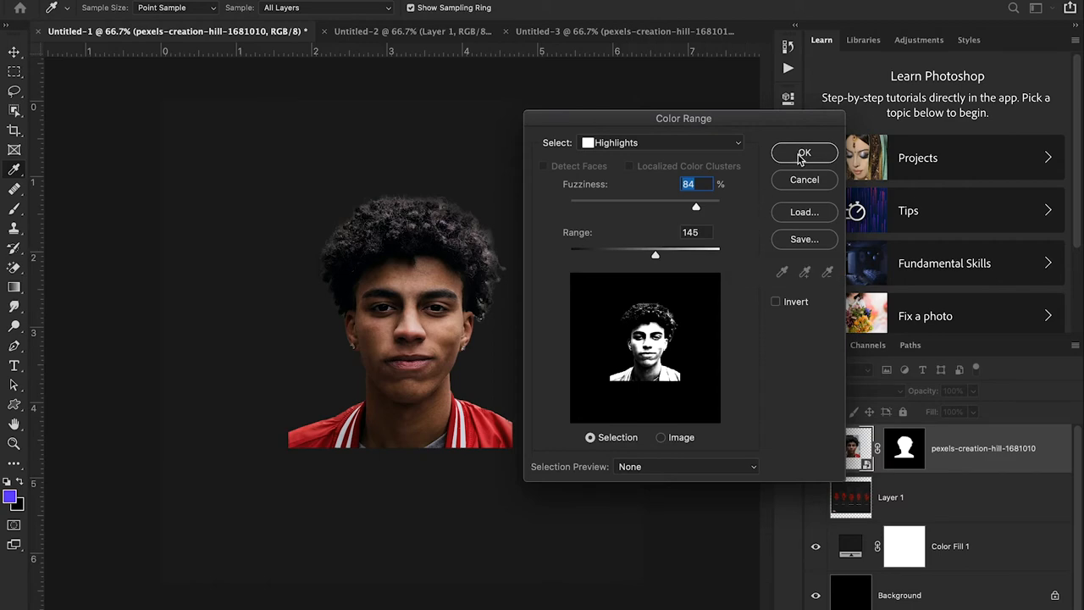
click(804, 152)
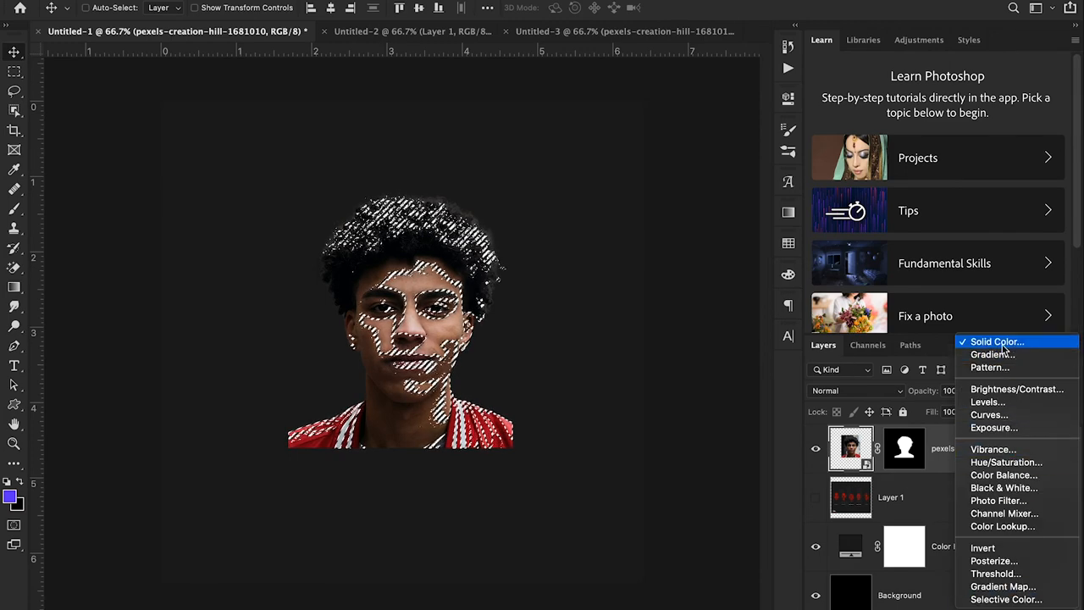
- Add a red #dd1d30 Solid Color fill layer masked to the highlights
click(996, 341)
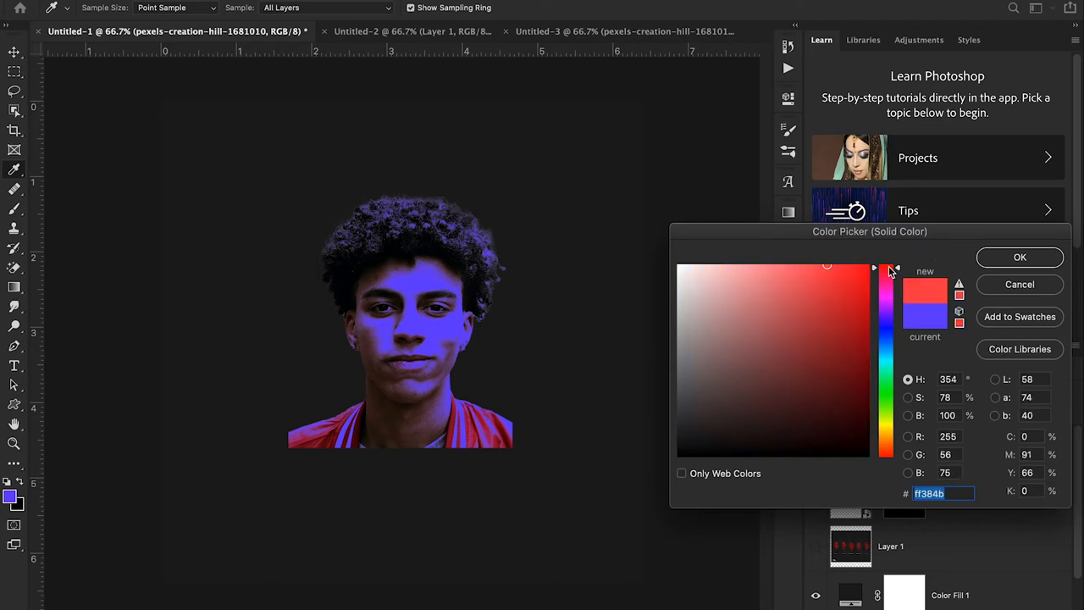
click(847, 290)
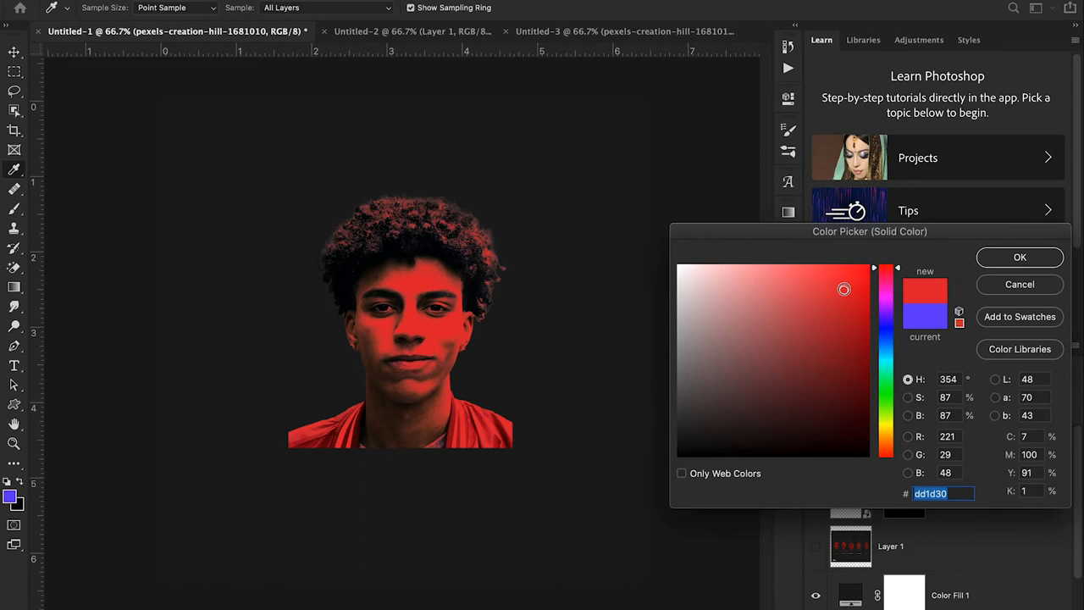
click(1020, 256)
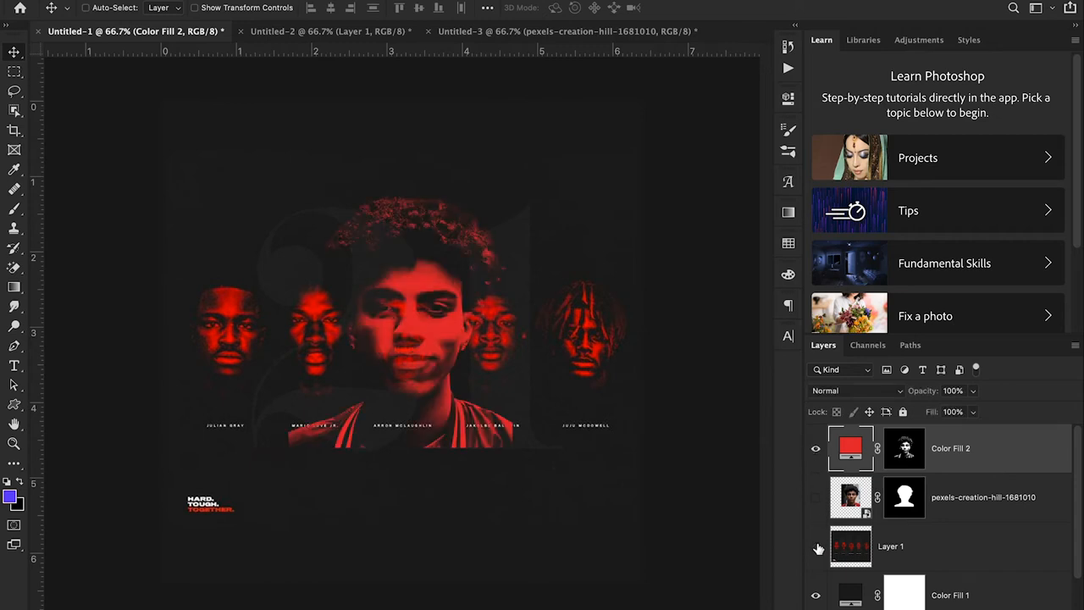
- Paint black on the Color Fill 2 mask with a soft brush to fade the shirt
click(905, 449)
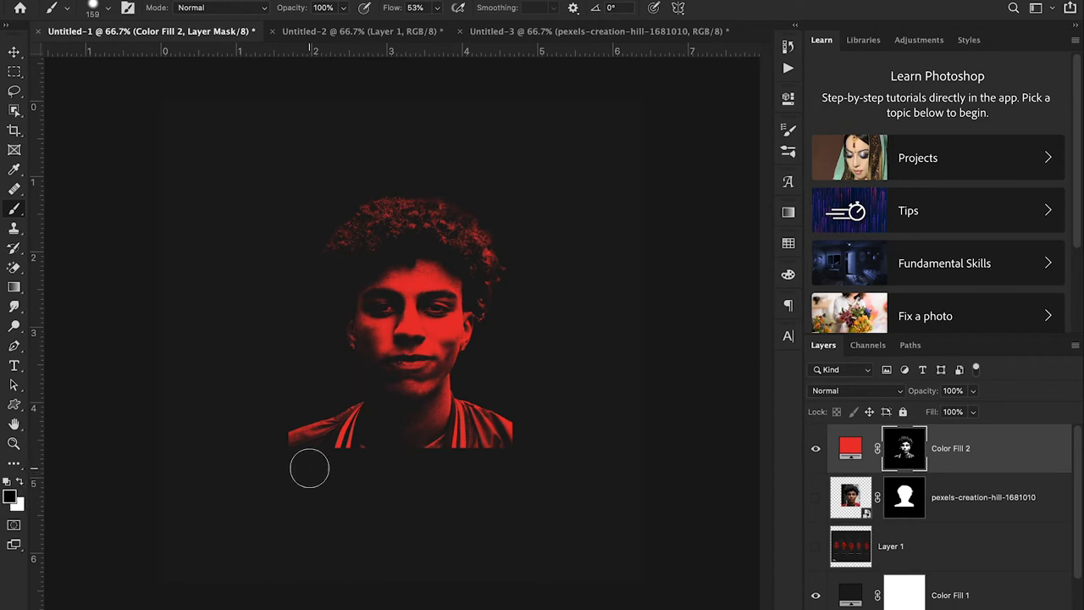
drag(309, 468, 345, 410)
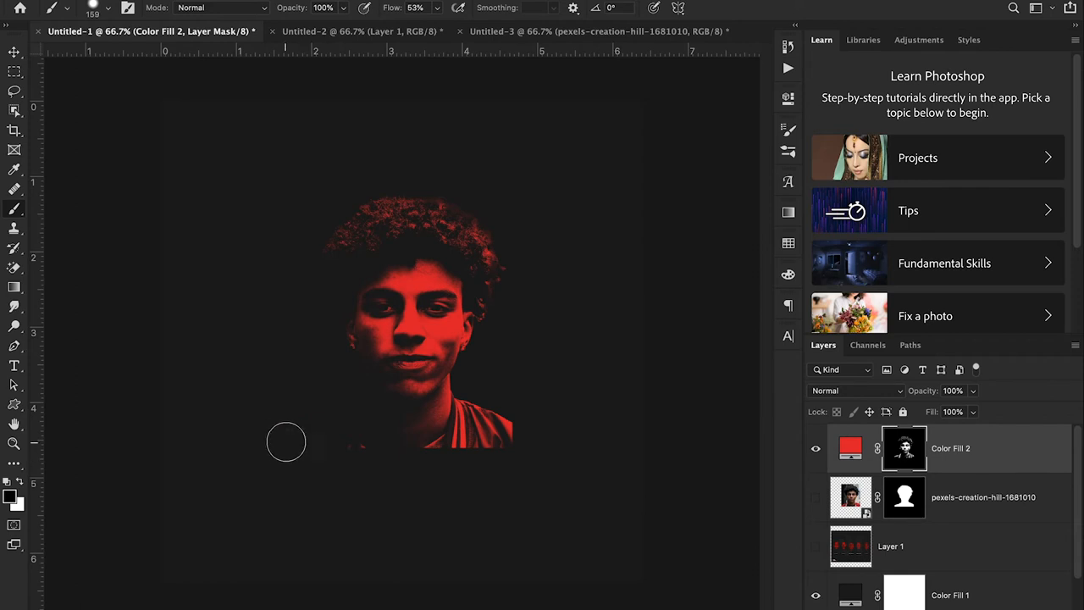
mouse_move(432, 462)
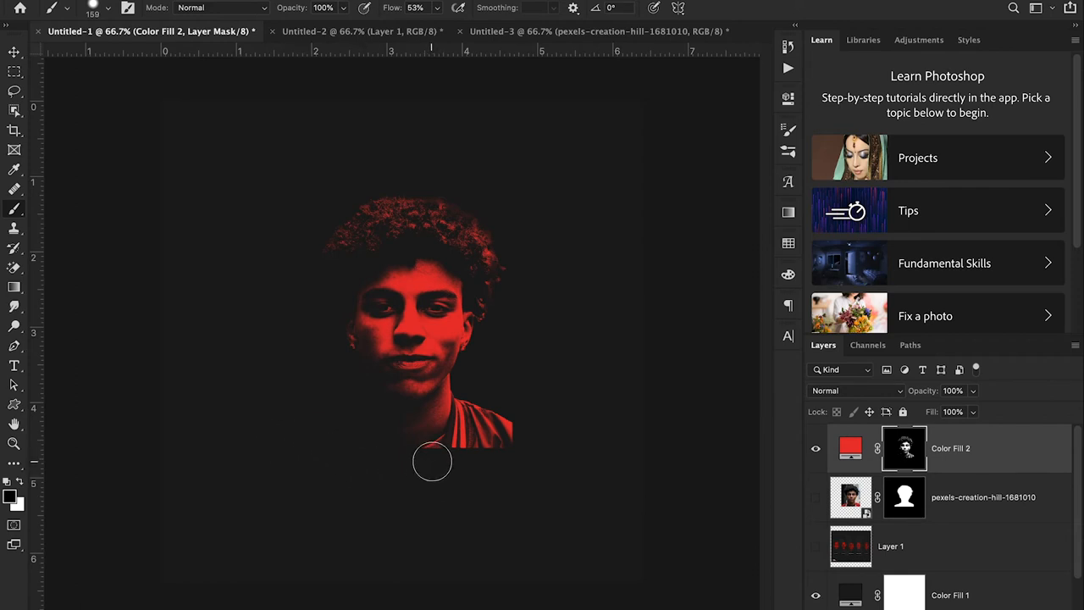
drag(432, 462, 512, 439)
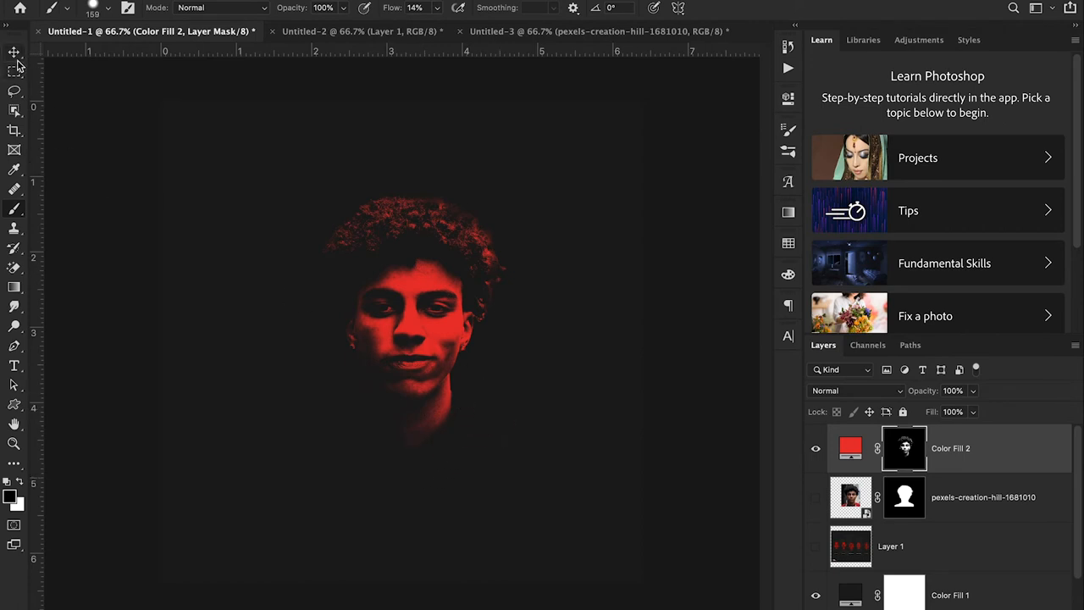
click(14, 53)
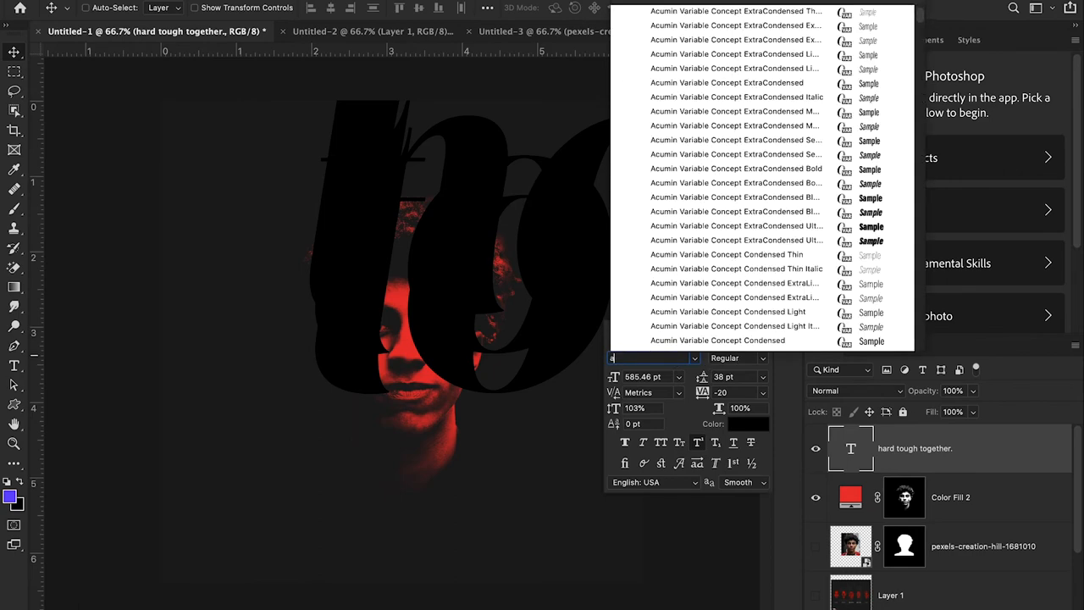
- Style the slogan text in white Akira Expanded Super Bold
text(akir)
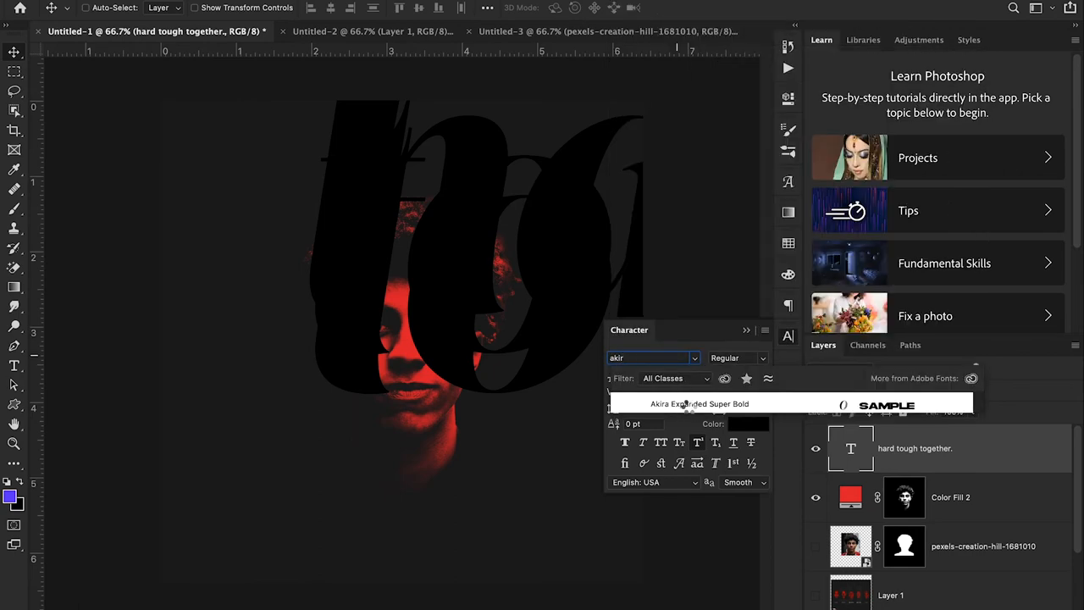
click(699, 403)
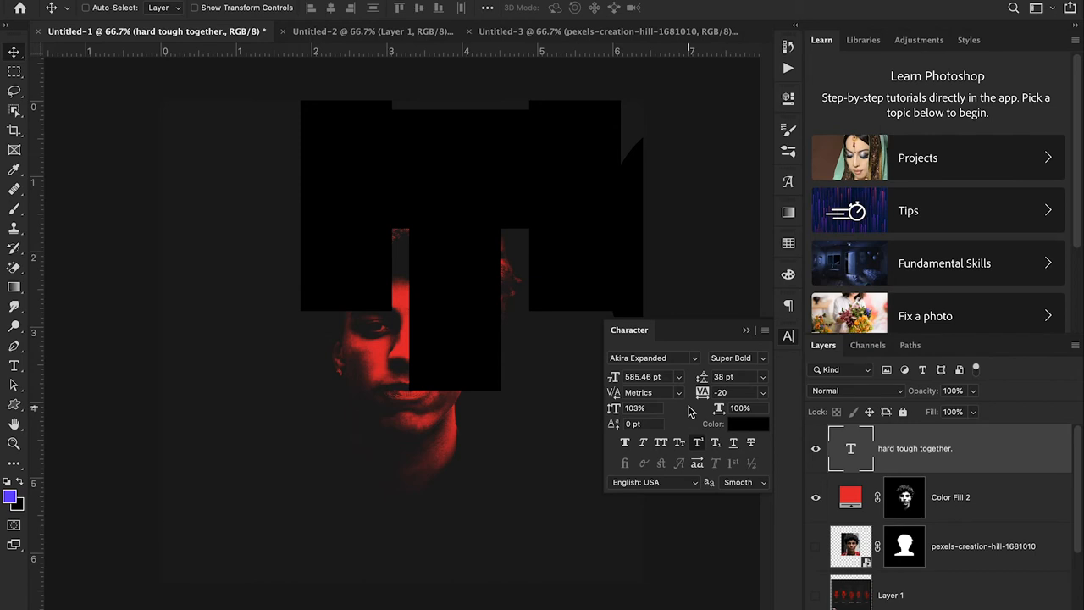
mouse_move(739, 417)
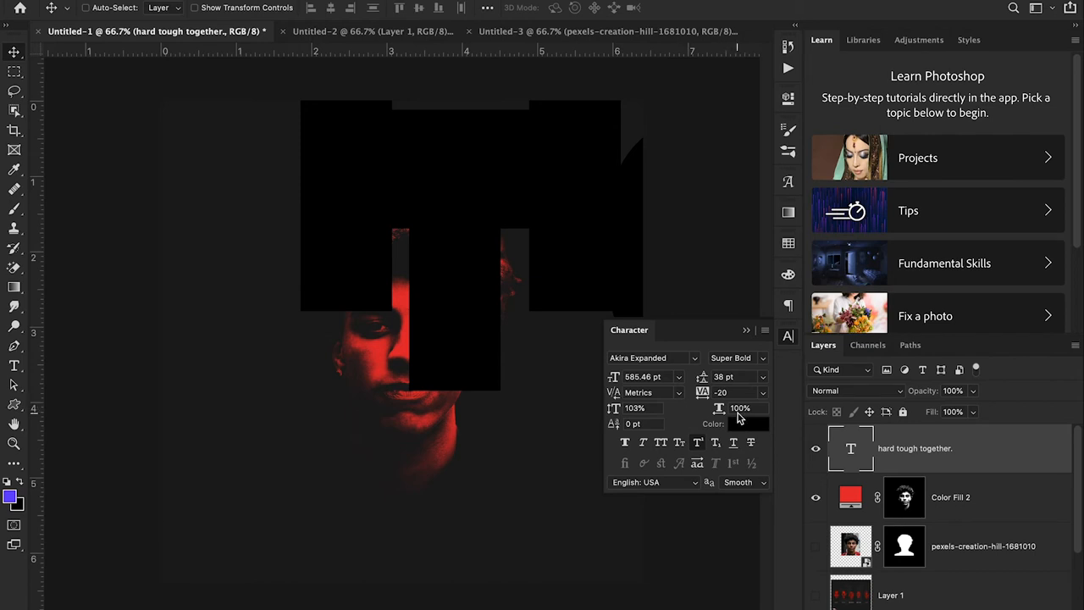
click(749, 423)
text(ffffff)
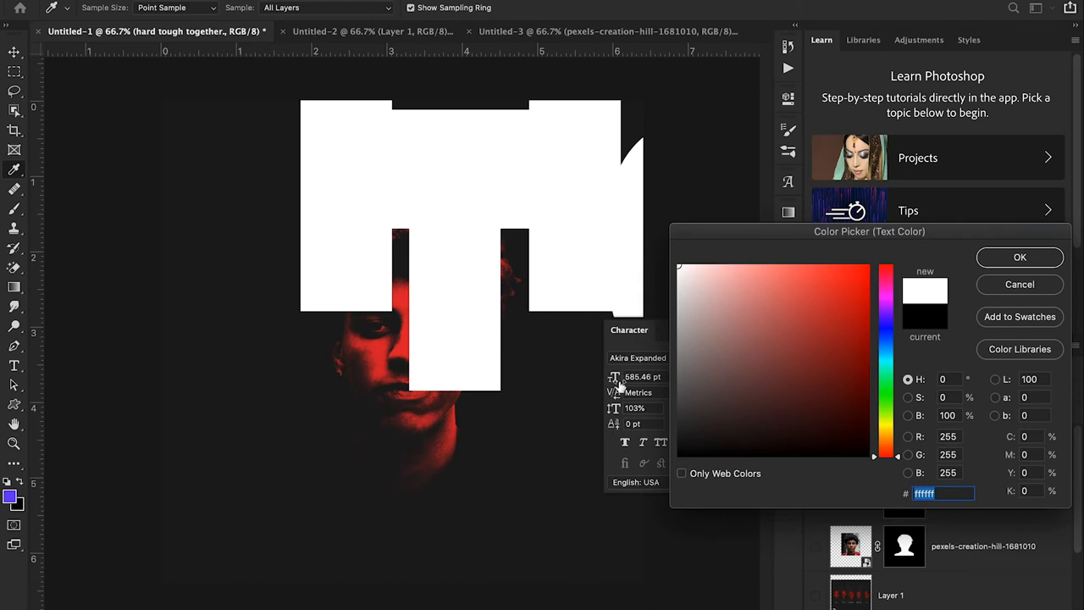
click(1020, 256)
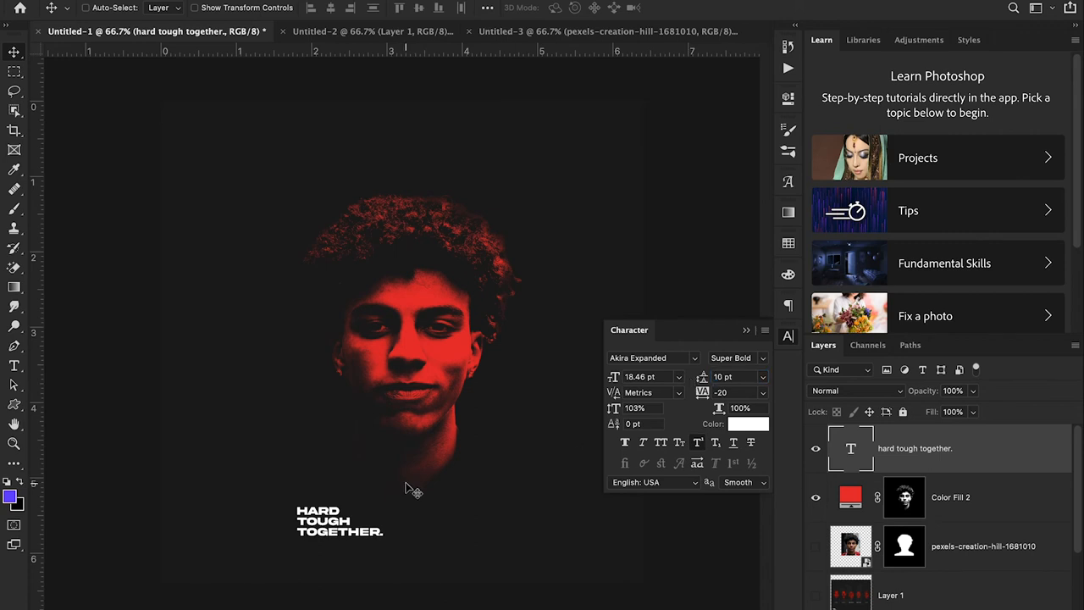
- Move the slogan to the lower-left corner and colour TOGETHER. #dc1d2f
drag(339, 521, 222, 551)
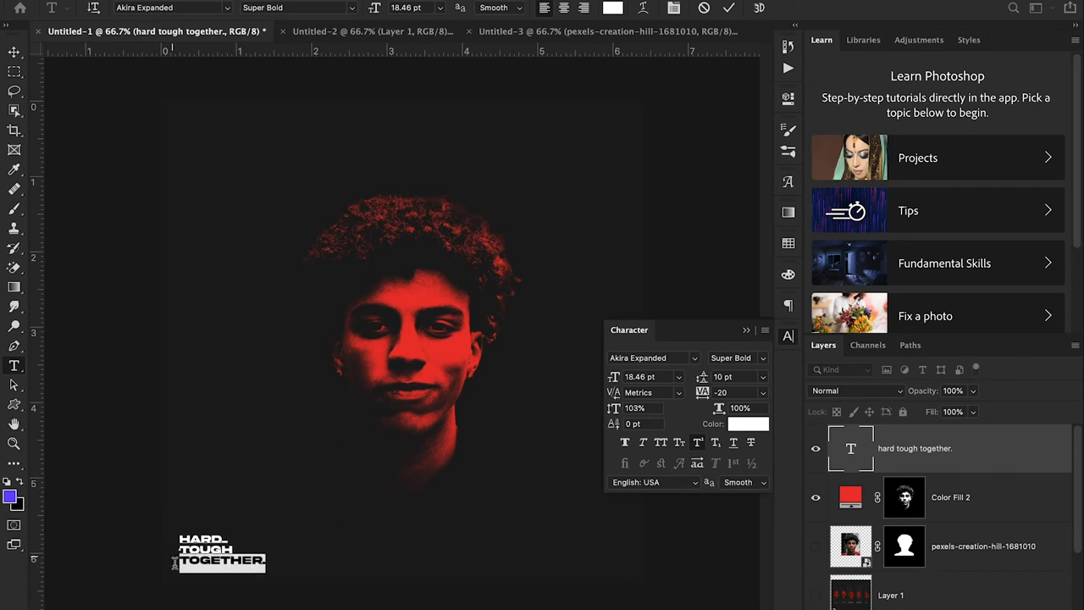
click(749, 424)
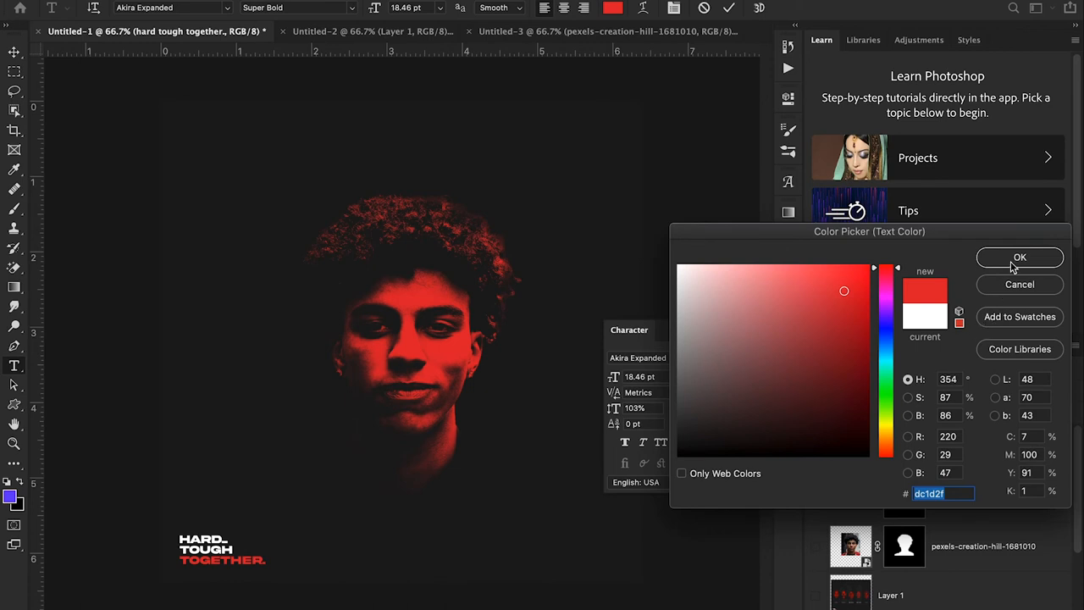
click(1020, 256)
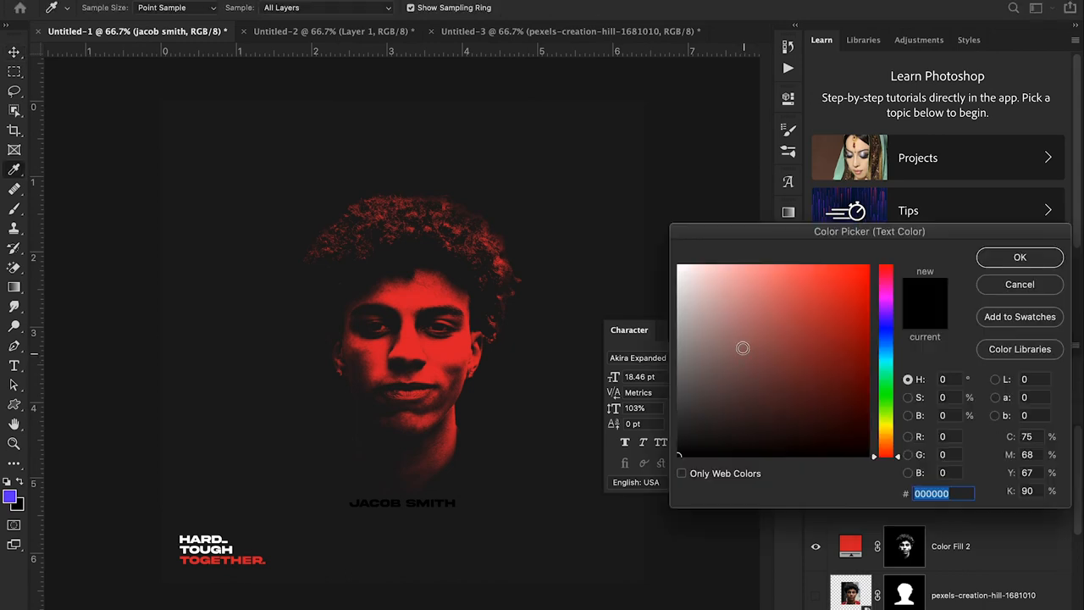
- Make the JACOB SMITH name white with tracking 300 and toggle Layer 1 visibility
click(1020, 257)
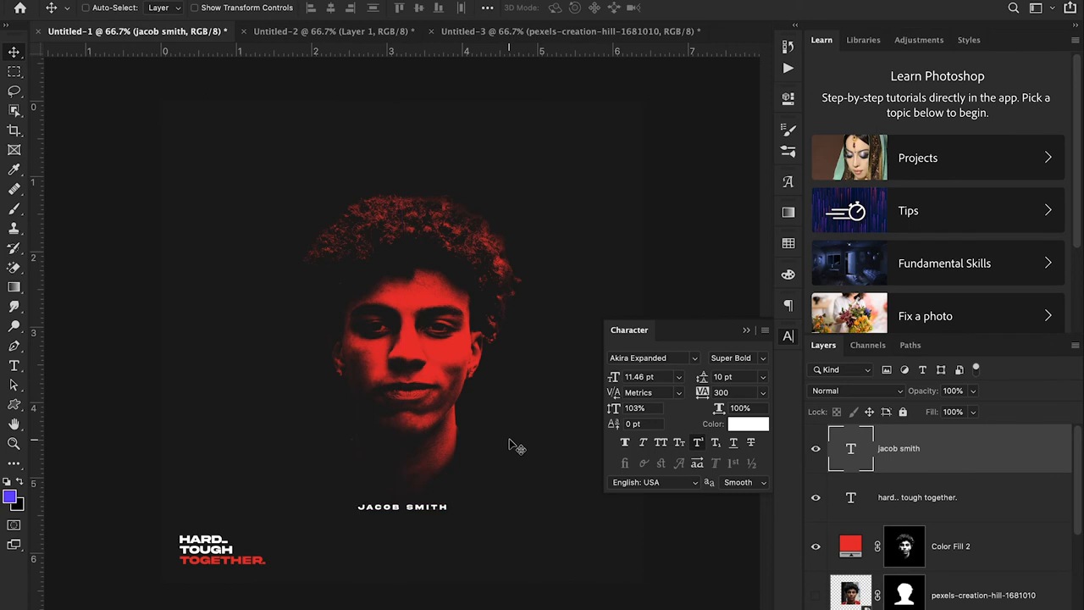
scroll(down, 3)
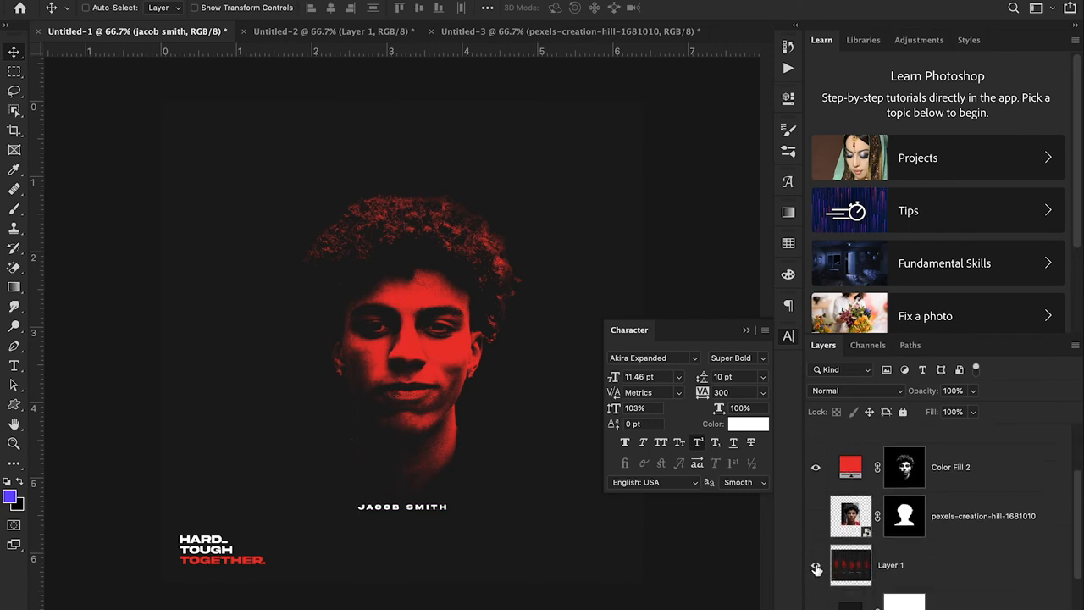
click(815, 566)
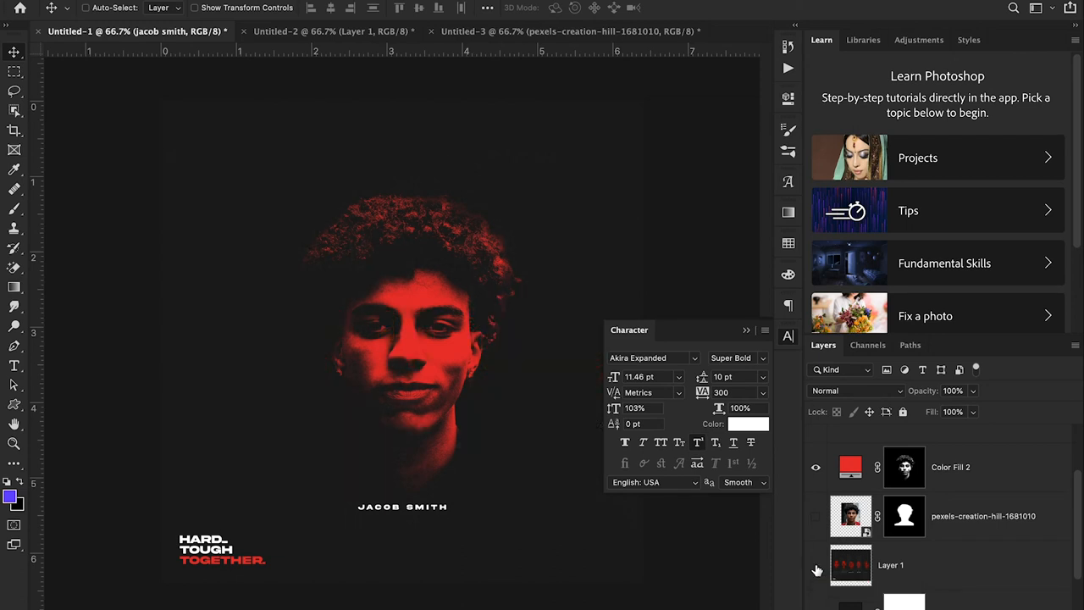
- Give the '21' text layer the Lust Script Regular font
click(747, 330)
text(21)
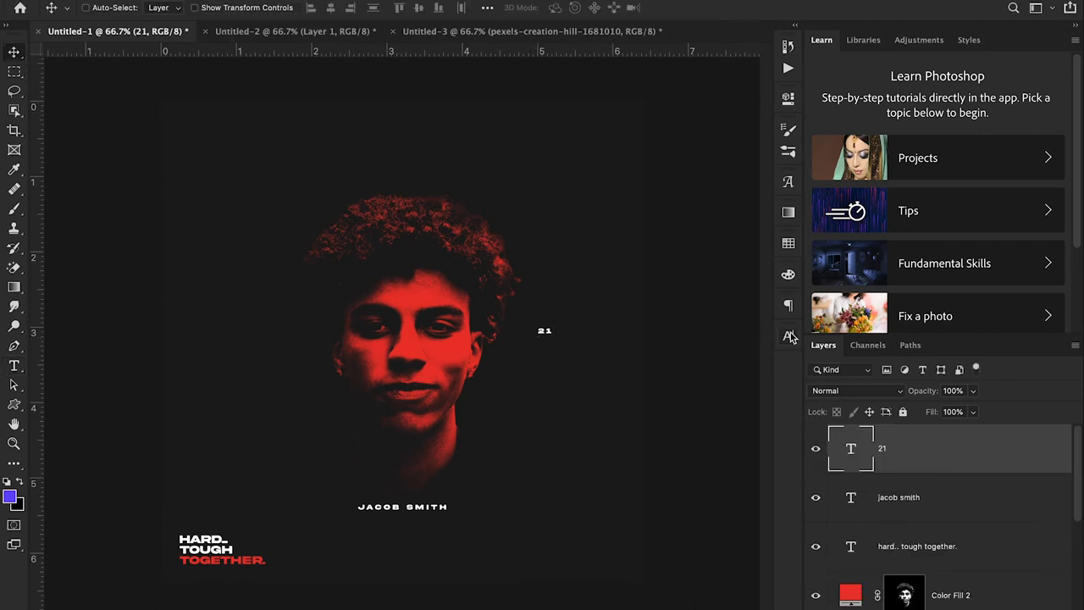
text(lus)
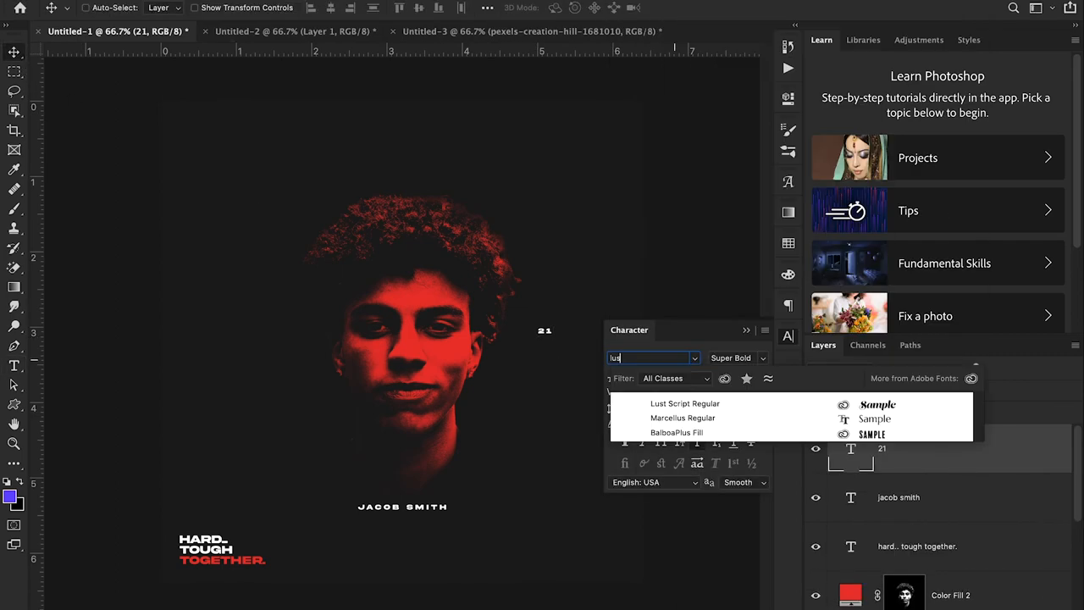
click(686, 403)
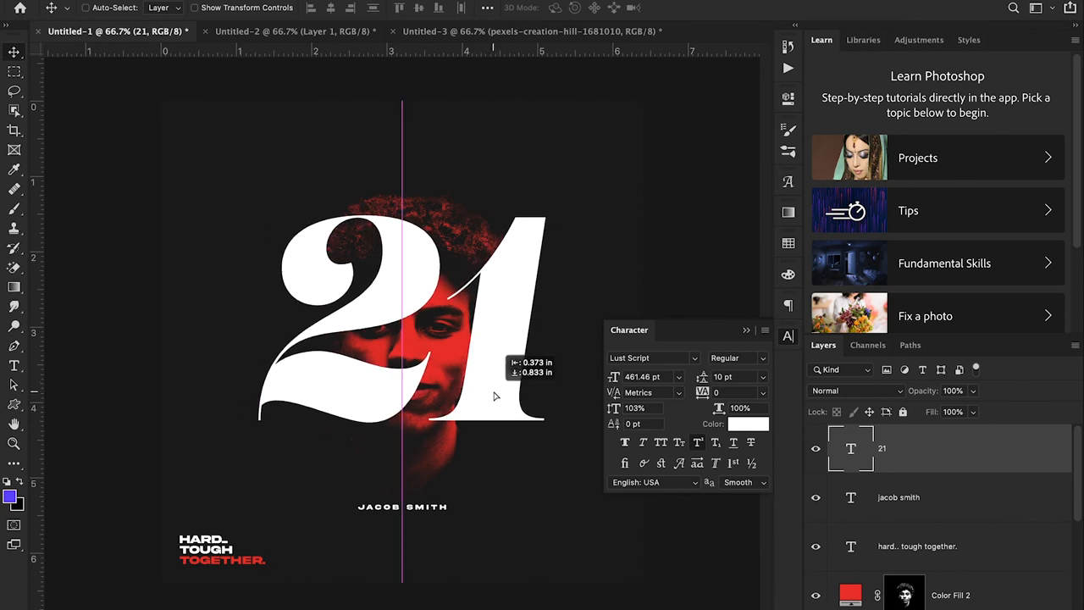
- Set the 21 layer to Soft Light blending with 30% fill
click(856, 390)
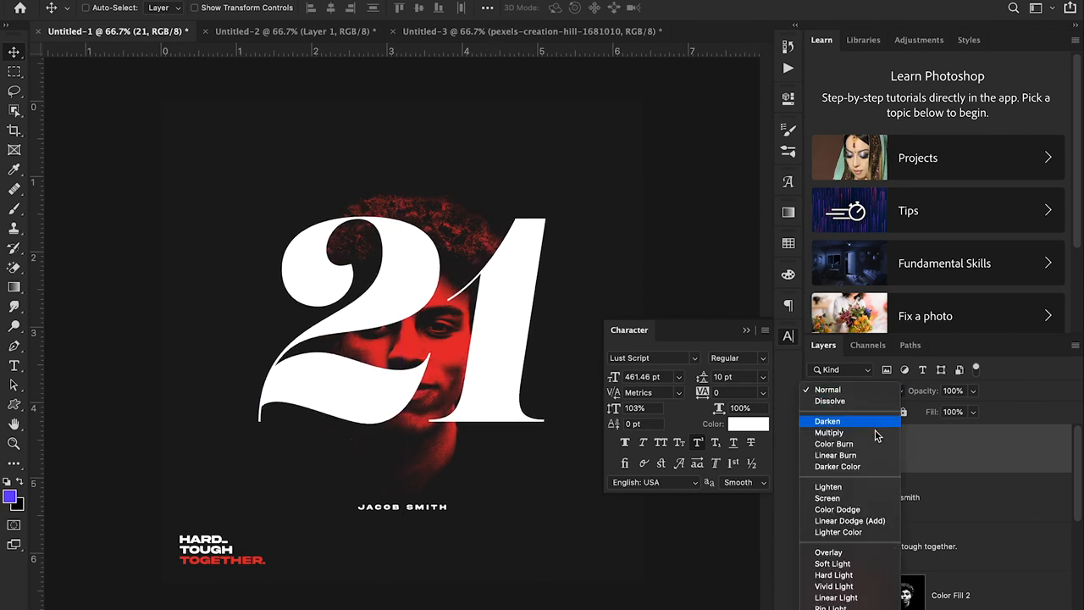
mouse_move(861, 552)
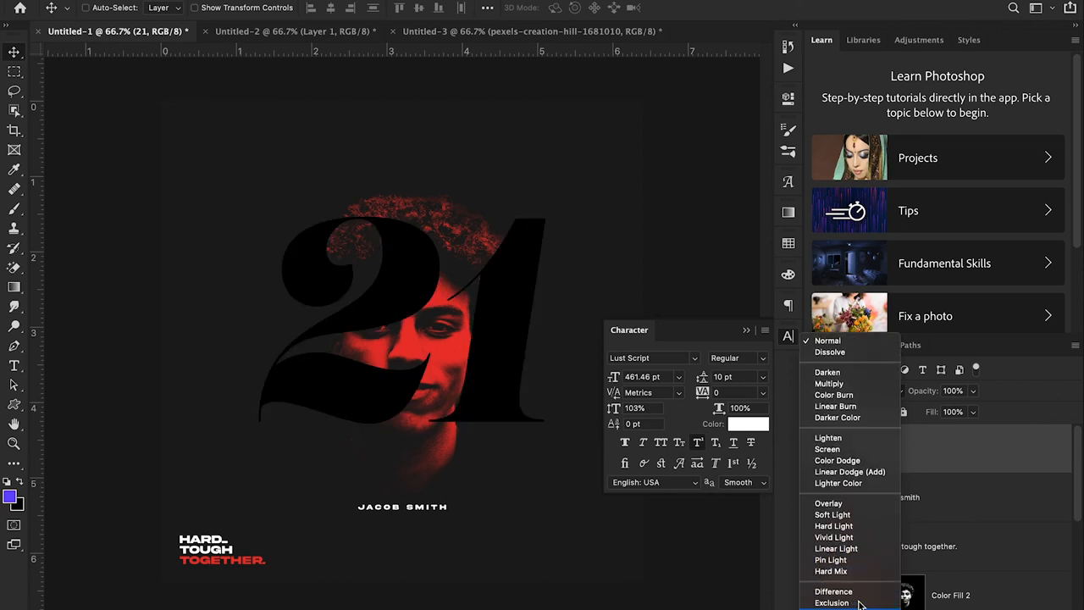
click(831, 515)
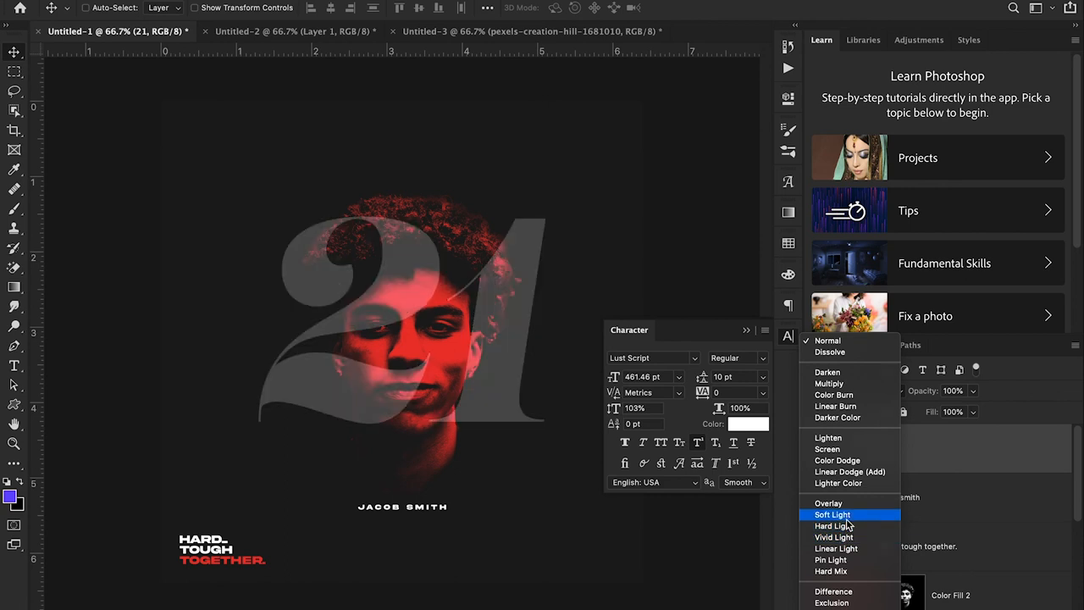
click(832, 514)
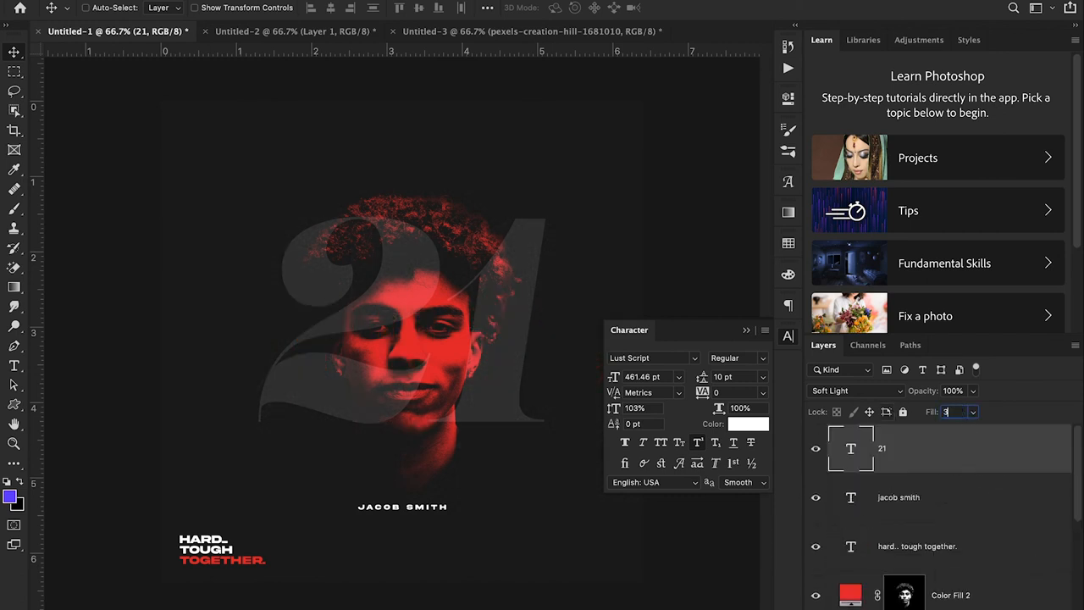
text(30%)
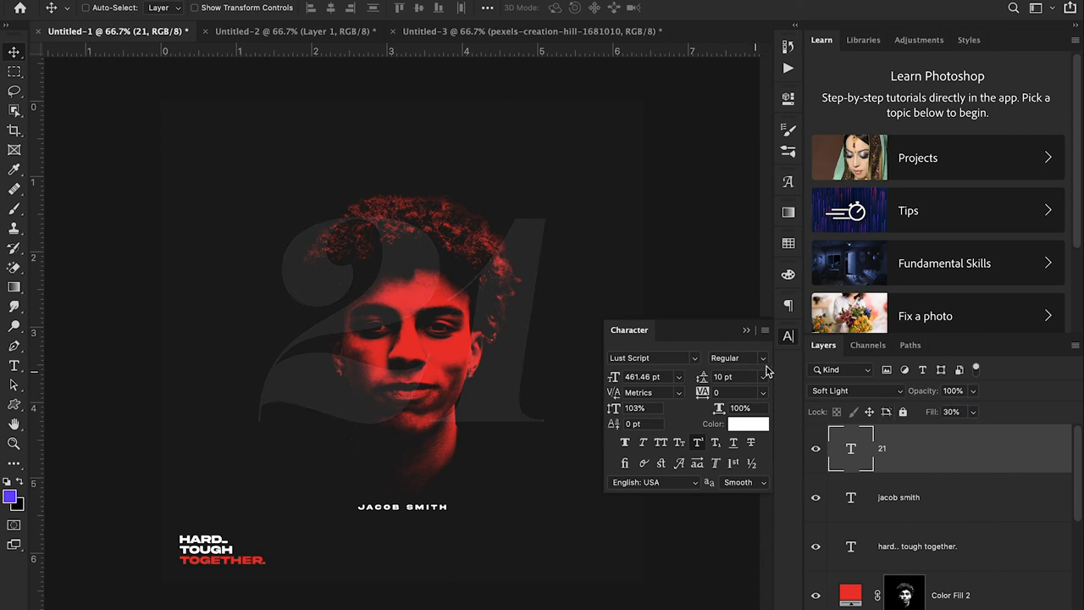